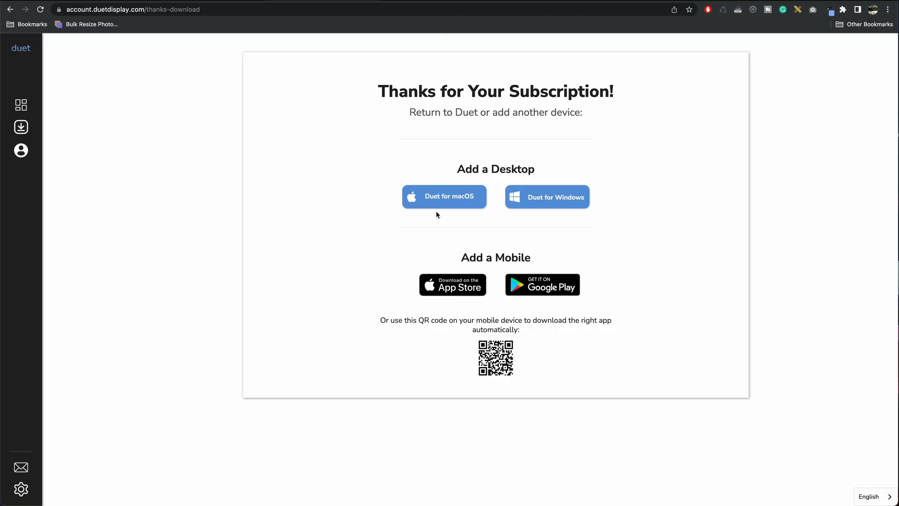
# Download the Duet for macOS zip from the subscription thank-you page and dismiss the download shelf.
pyautogui.click(444, 195)
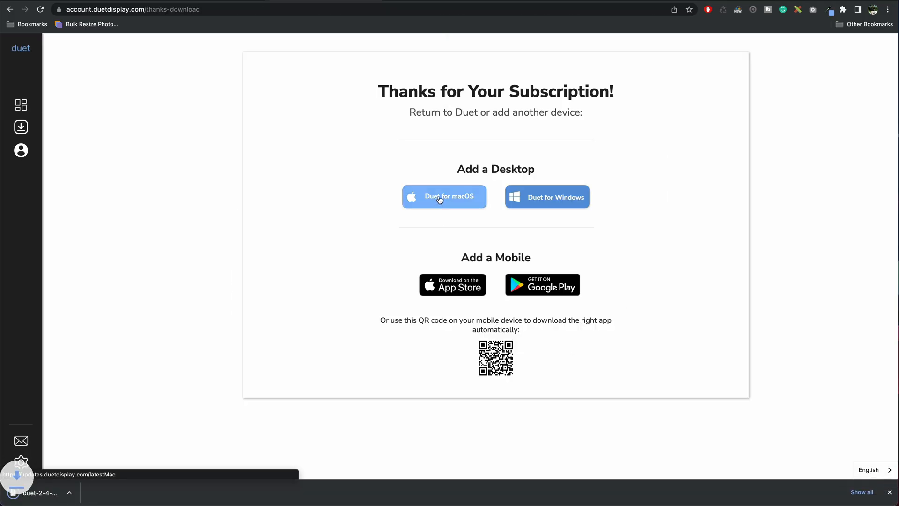
pyautogui.click(444, 197)
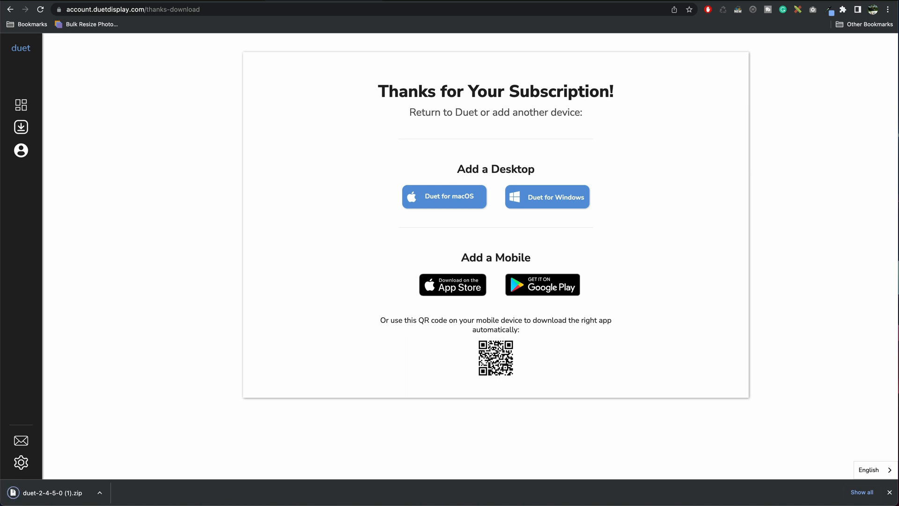
pyautogui.click(889, 492)
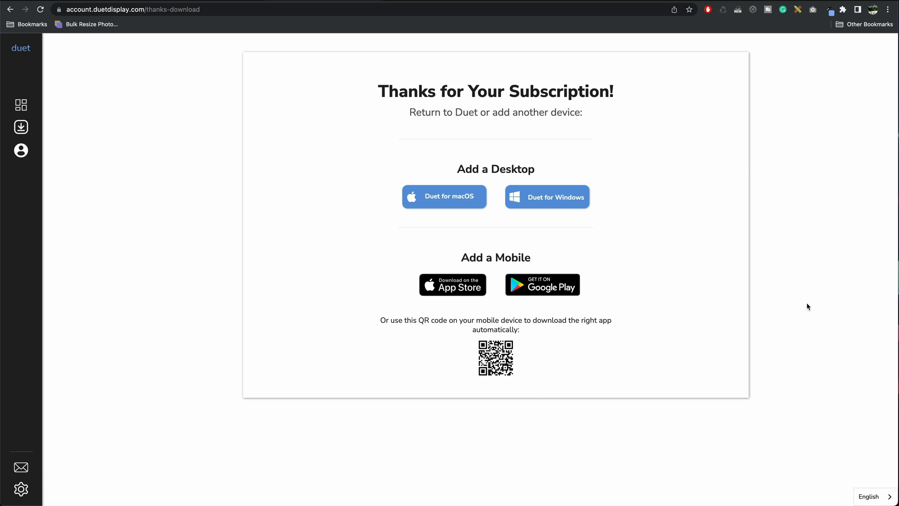
pyautogui.moveTo(806, 279)
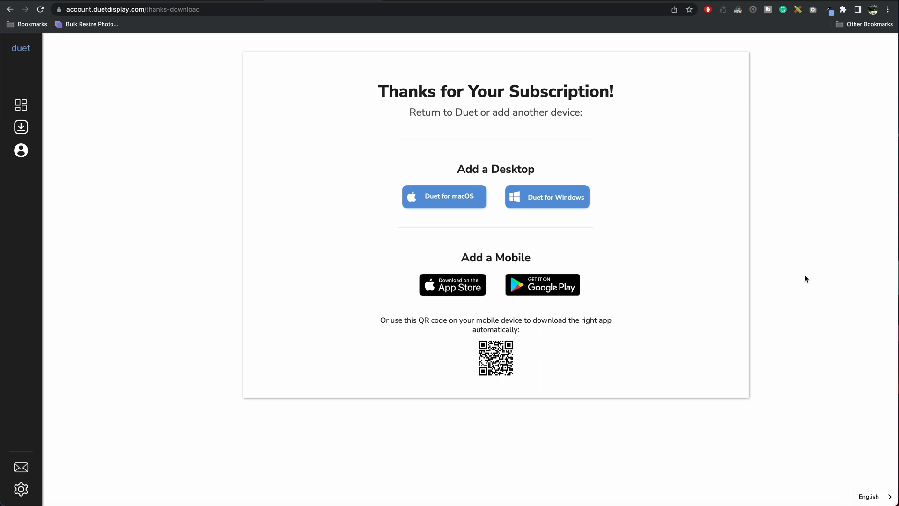
pyautogui.moveTo(822, 284)
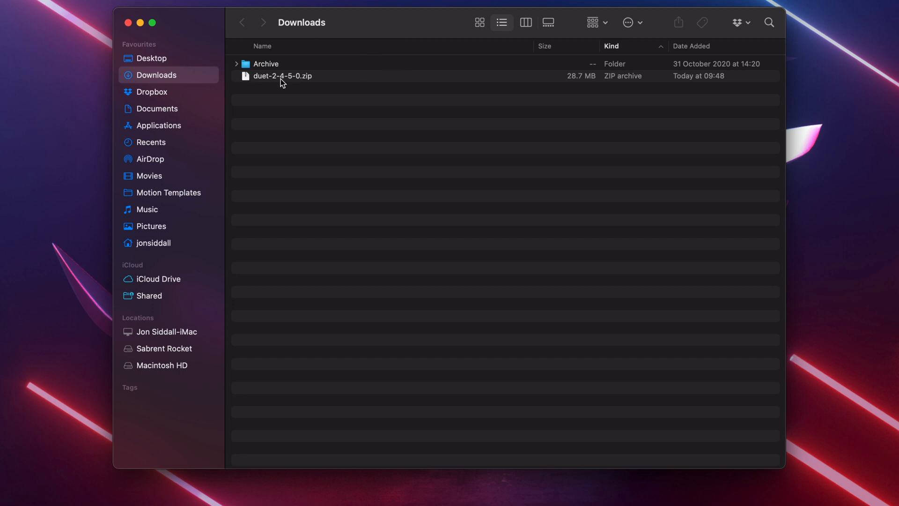
pyautogui.moveTo(275, 78)
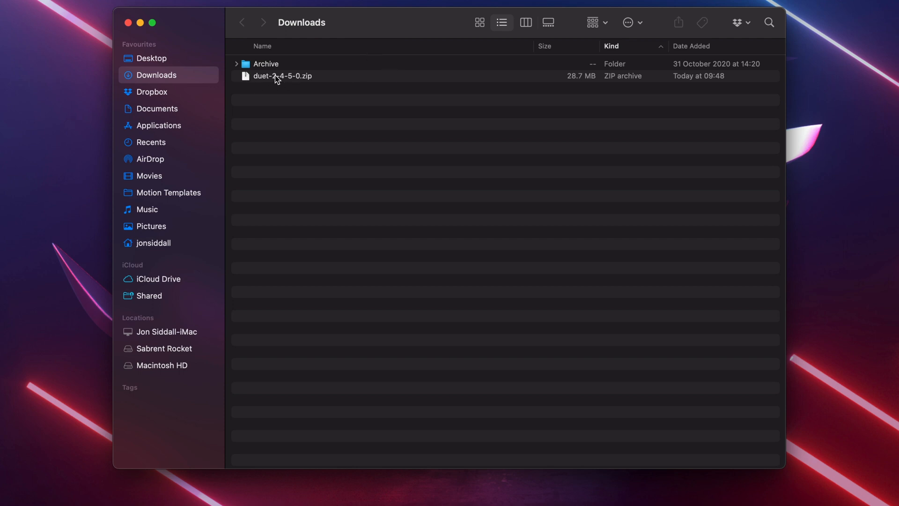
# Extract duet-2-4-5-0.zip in Downloads and launch the extracted duet app.
pyautogui.doubleClick(282, 76)
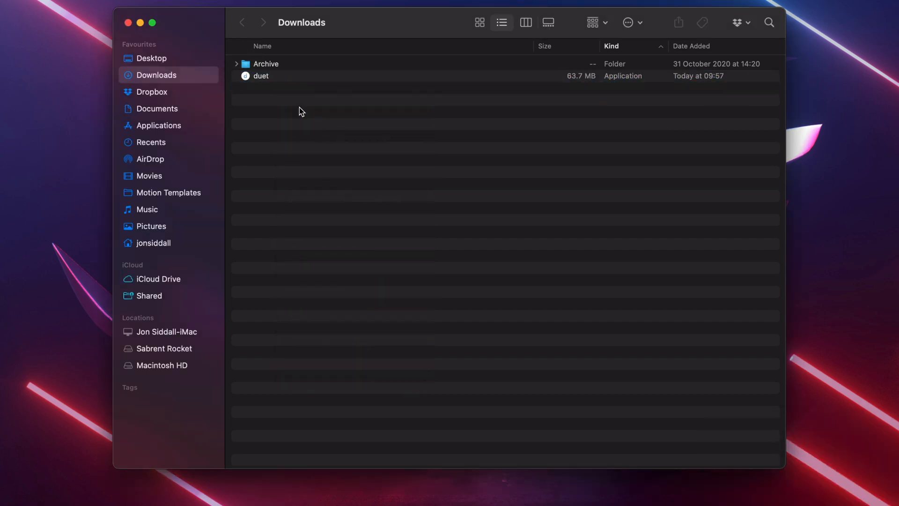
pyautogui.click(262, 76)
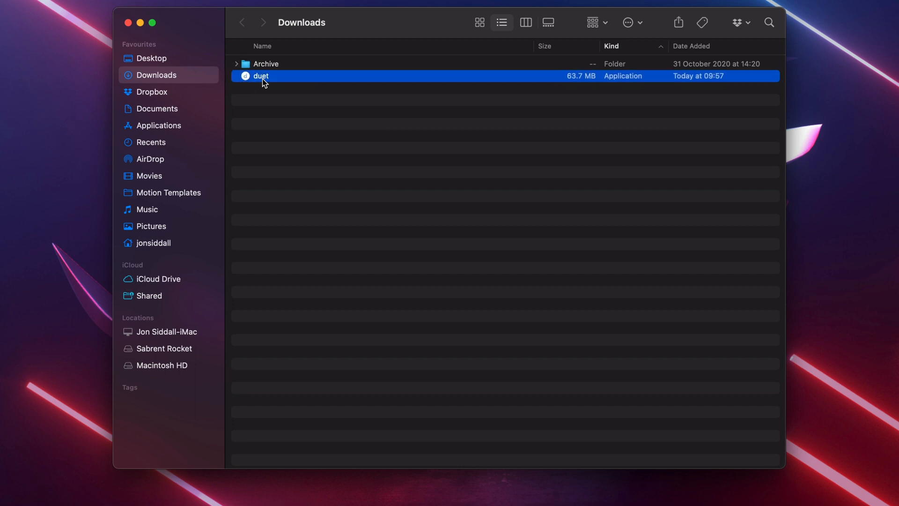
pyautogui.doubleClick(261, 76)
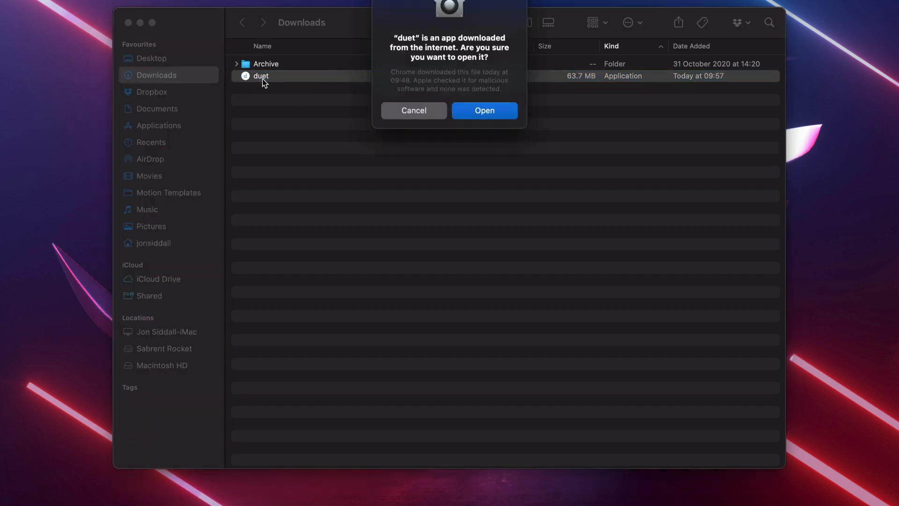
# Confirm opening the downloaded app, accept the license terms and Authorize & Install Duet.
pyautogui.click(484, 111)
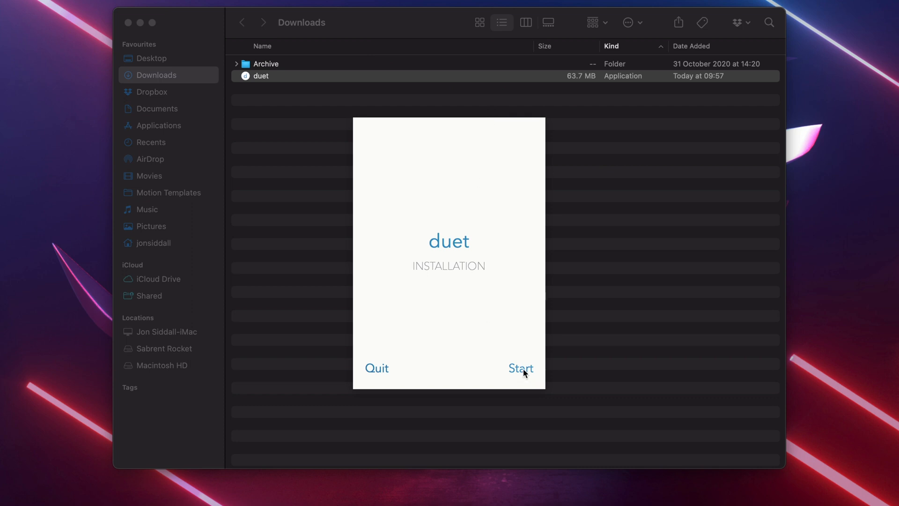
pyautogui.click(519, 368)
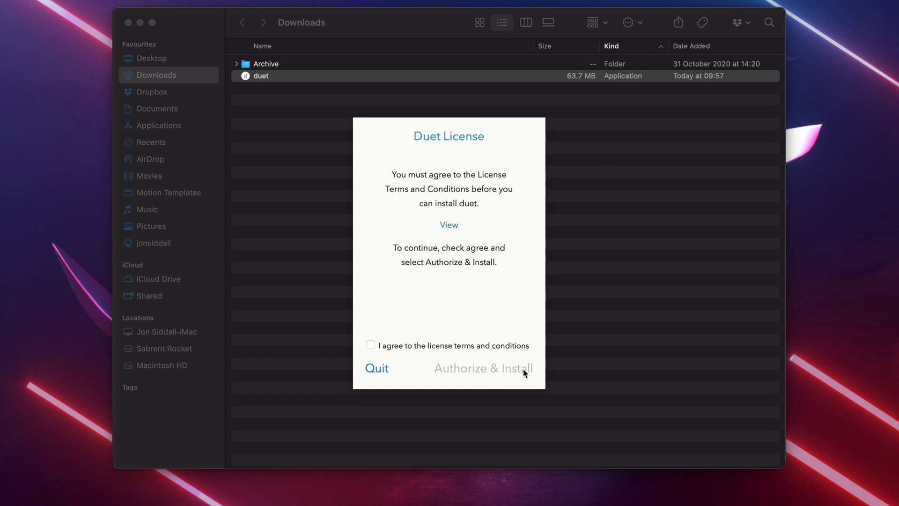
pyautogui.click(370, 345)
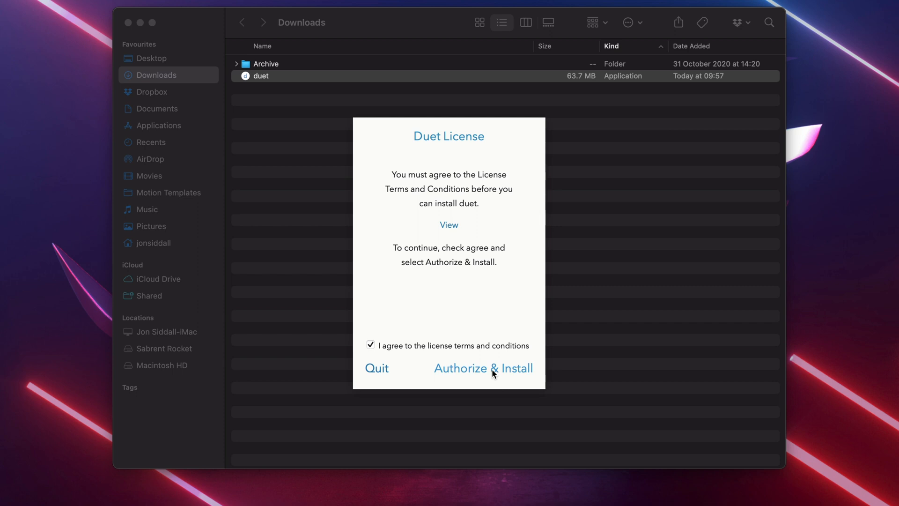
pyautogui.click(482, 367)
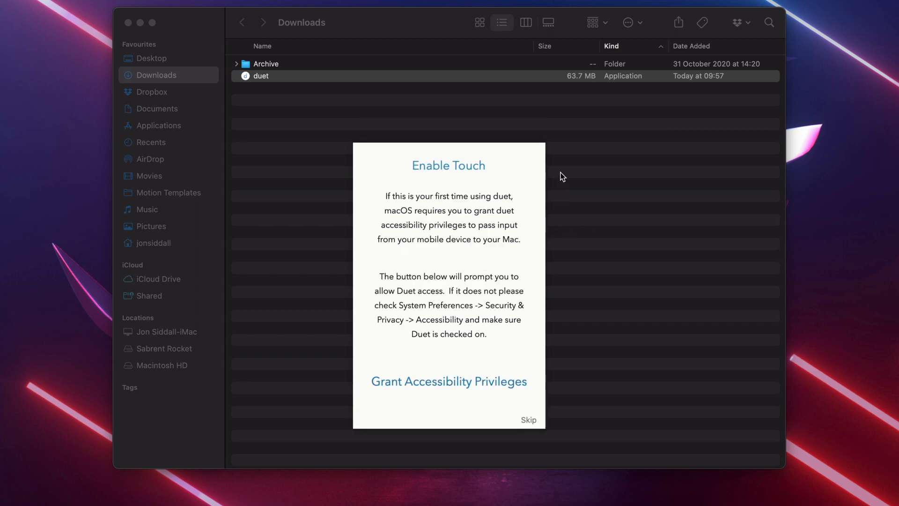
pyautogui.moveTo(408, 310)
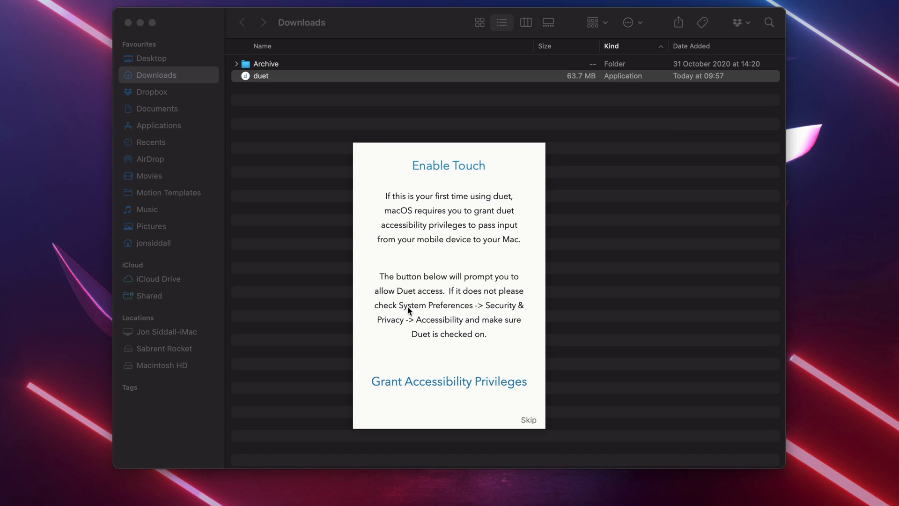
pyautogui.moveTo(487, 328)
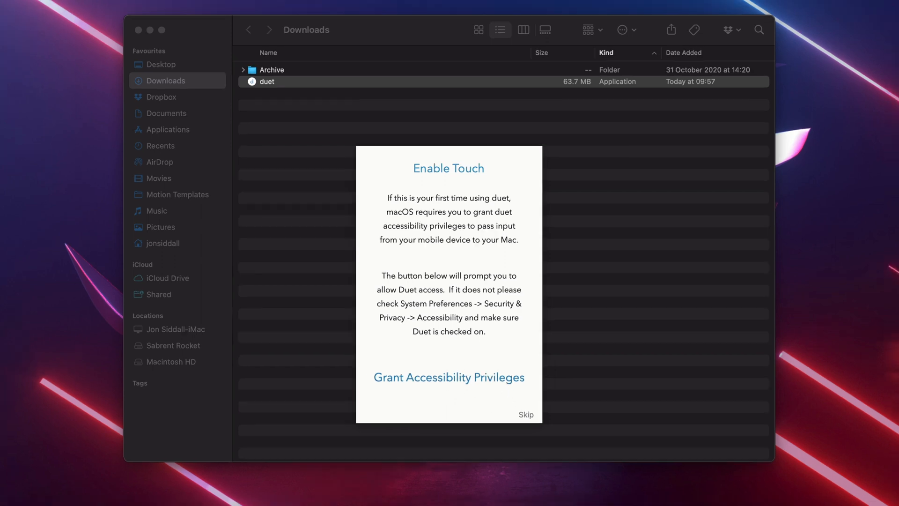
# Grant duet Accessibility control in Security & Privacy and continue to the screen capture step.
pyautogui.click(449, 377)
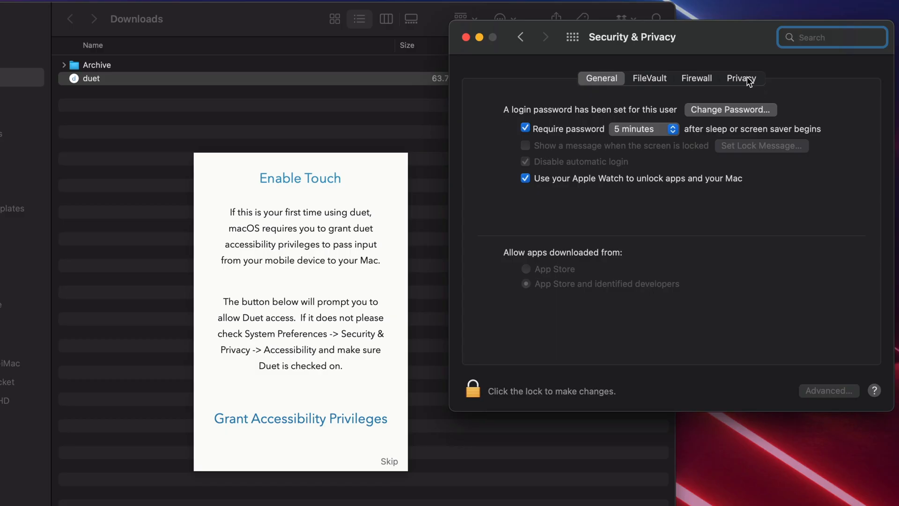
pyautogui.click(740, 78)
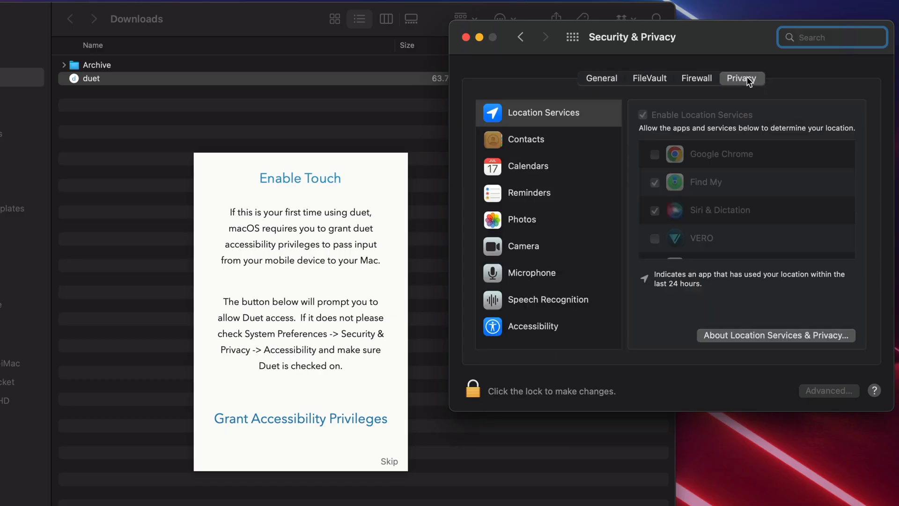
pyautogui.click(474, 391)
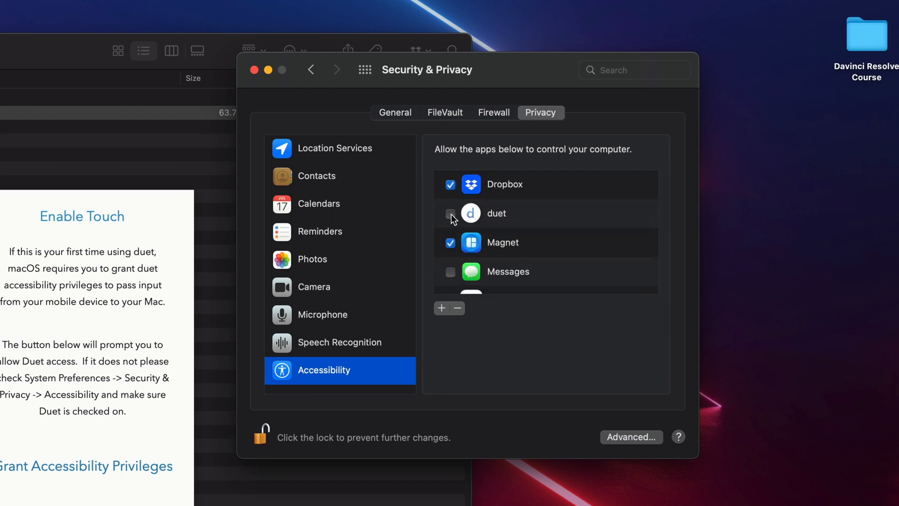
pyautogui.click(450, 212)
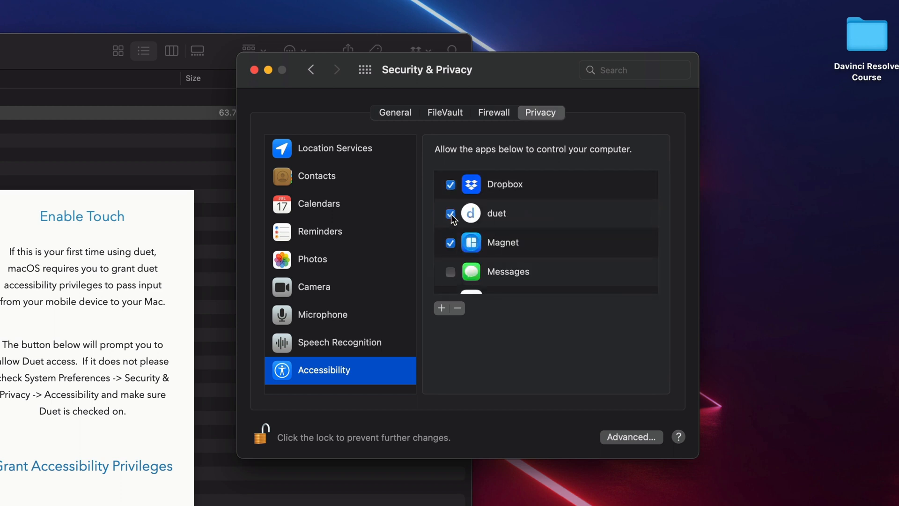
pyautogui.click(451, 213)
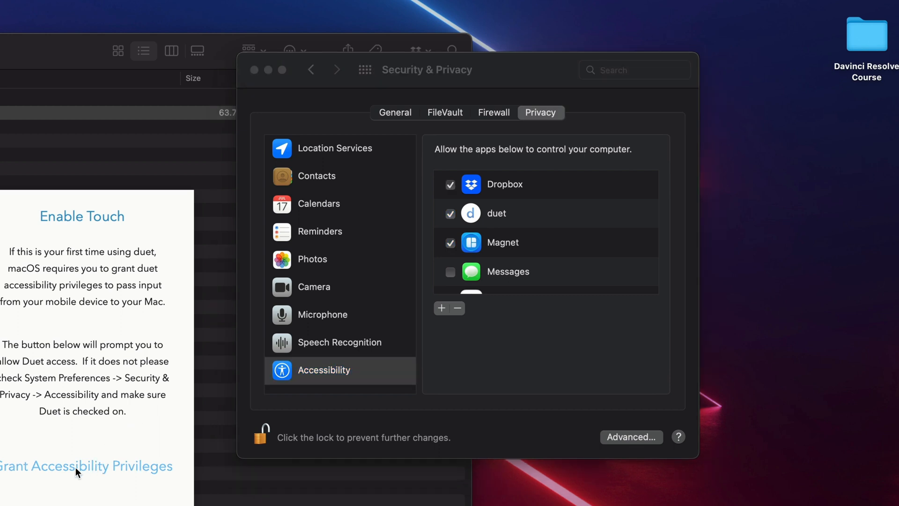
pyautogui.click(87, 466)
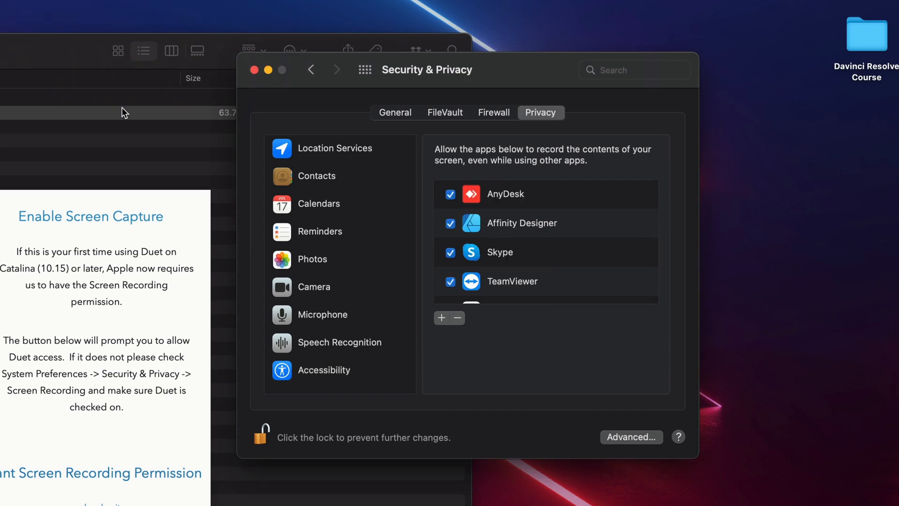
# Allow duet under Screen Recording and Quit & Reopen Duet so the permission applies.
pyautogui.scroll(-3)
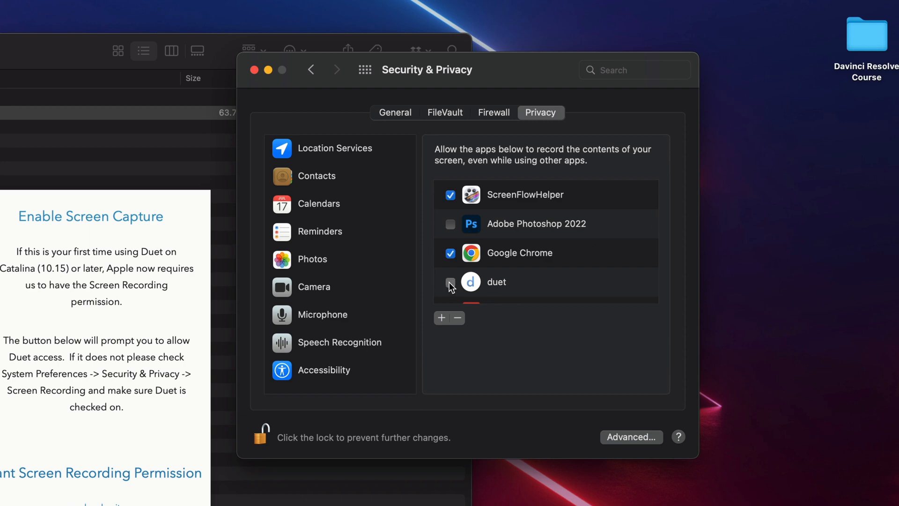
pyautogui.click(450, 281)
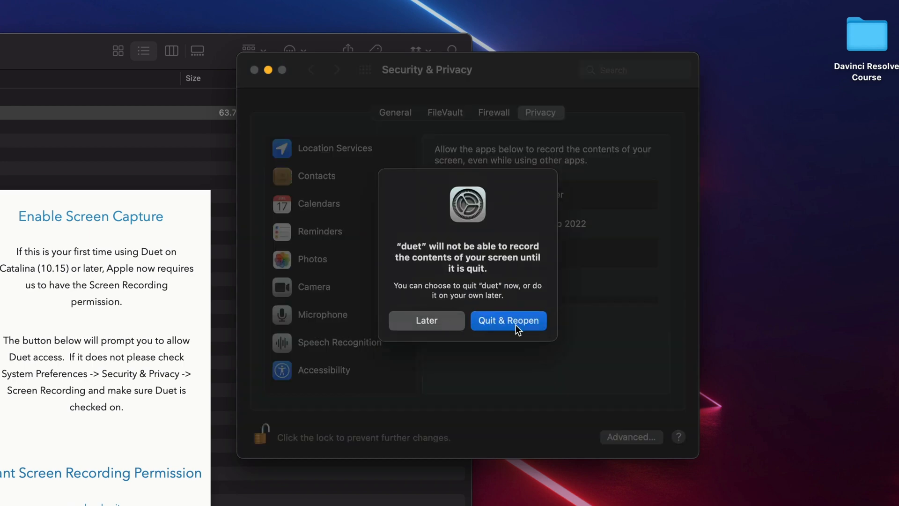
pyautogui.click(507, 320)
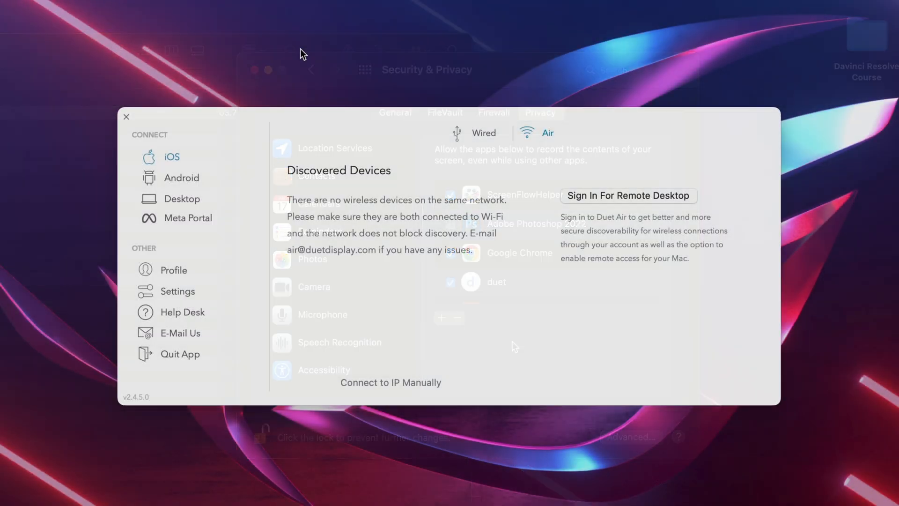
# Go to the Desktop connection section and reach the account Sign In form's Email field.
pyautogui.click(182, 199)
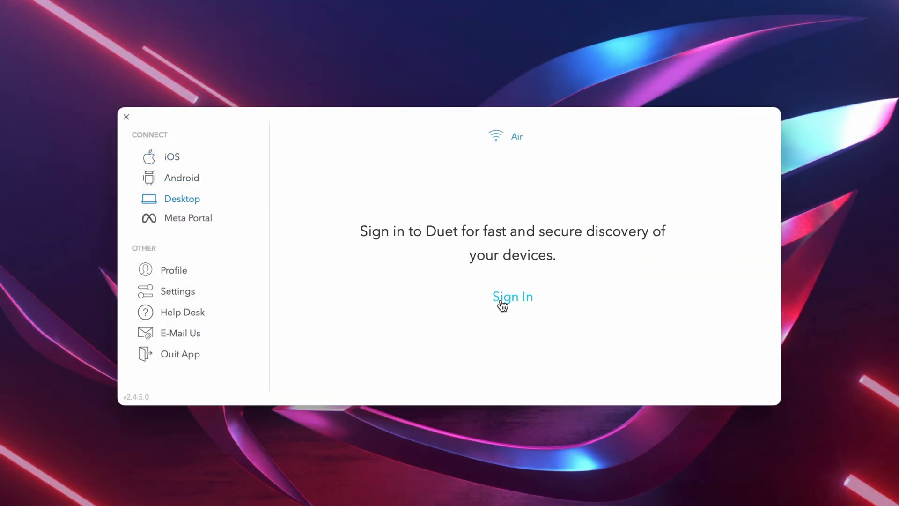
pyautogui.click(511, 297)
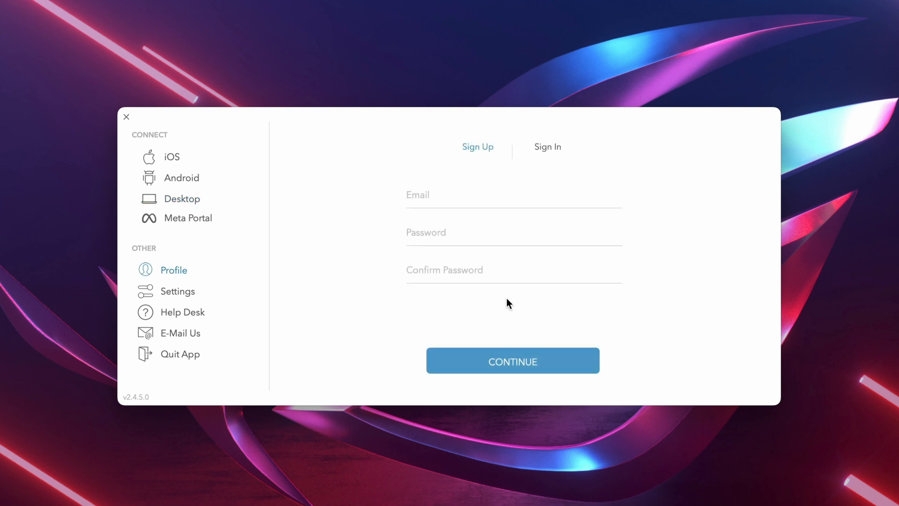
pyautogui.click(547, 147)
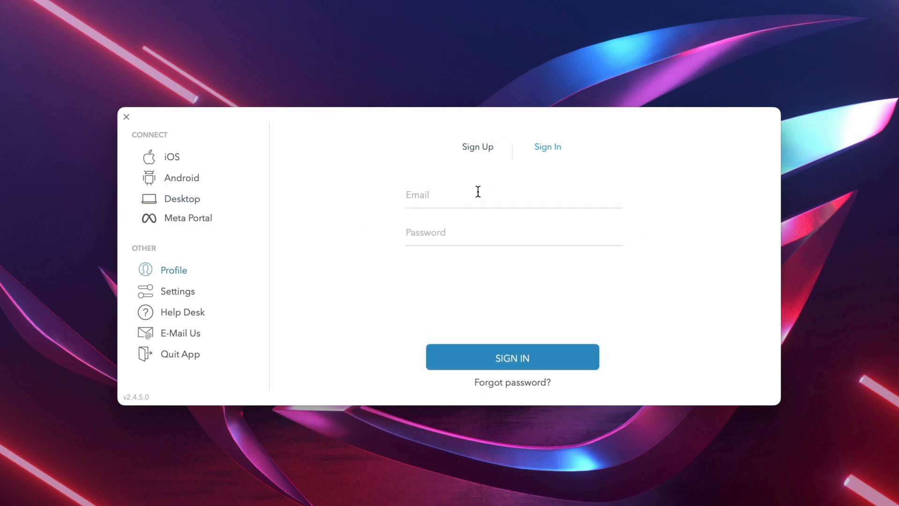
pyautogui.click(512, 357)
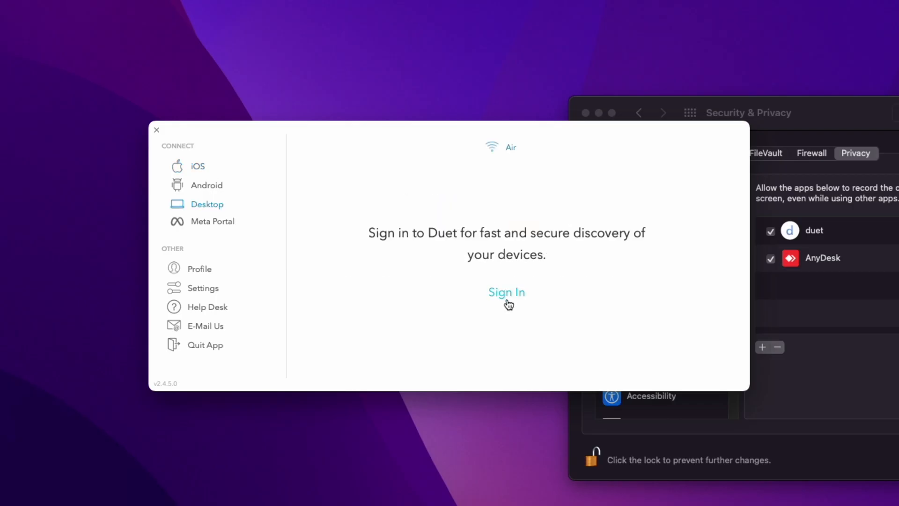
# Sign in to Duet on this Mac, return to Desktop connections and answer the Optimize Duet Performance prompt.
pyautogui.click(506, 292)
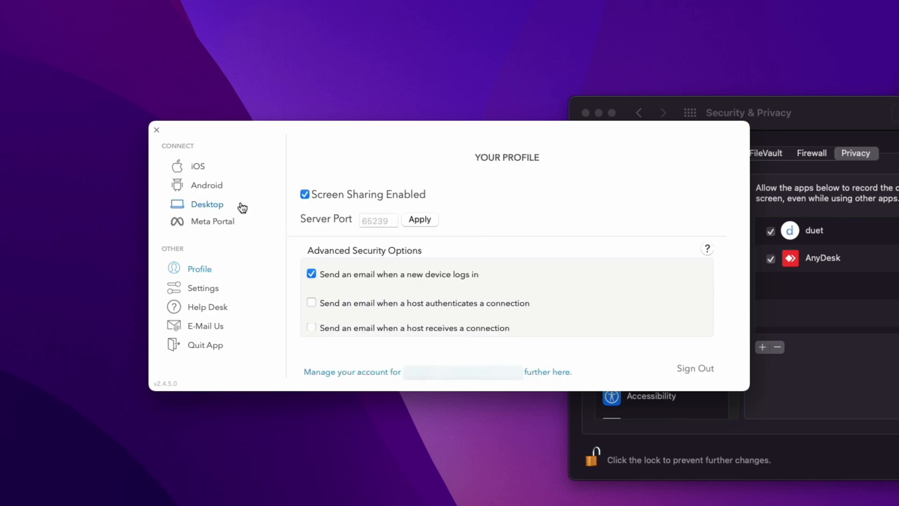
pyautogui.click(206, 204)
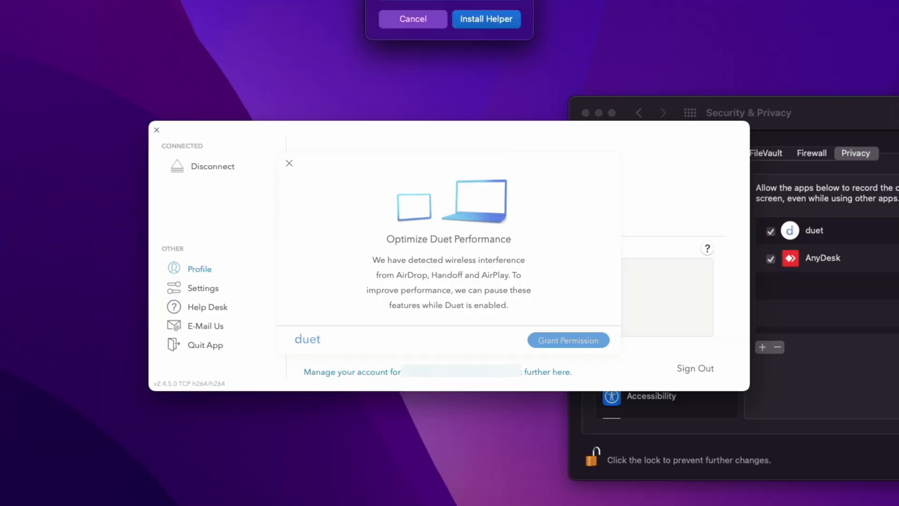
pyautogui.click(290, 163)
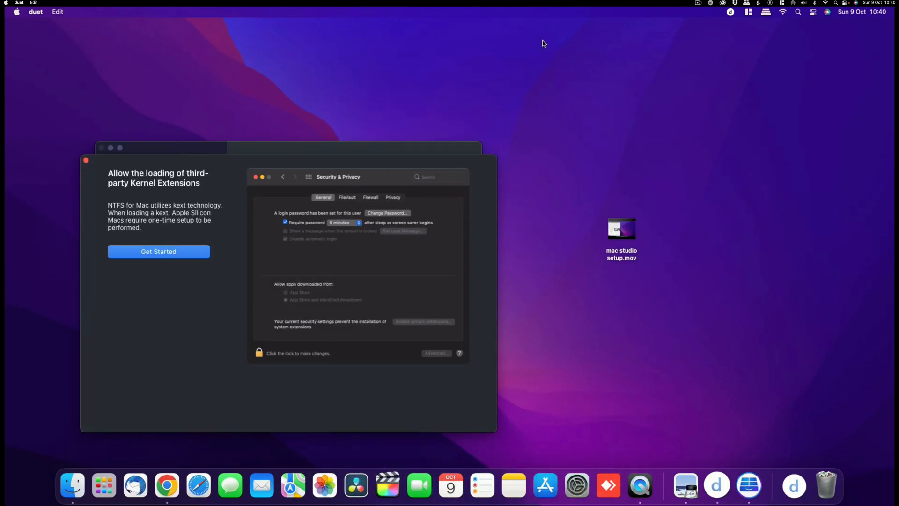
pyautogui.moveTo(497, 255)
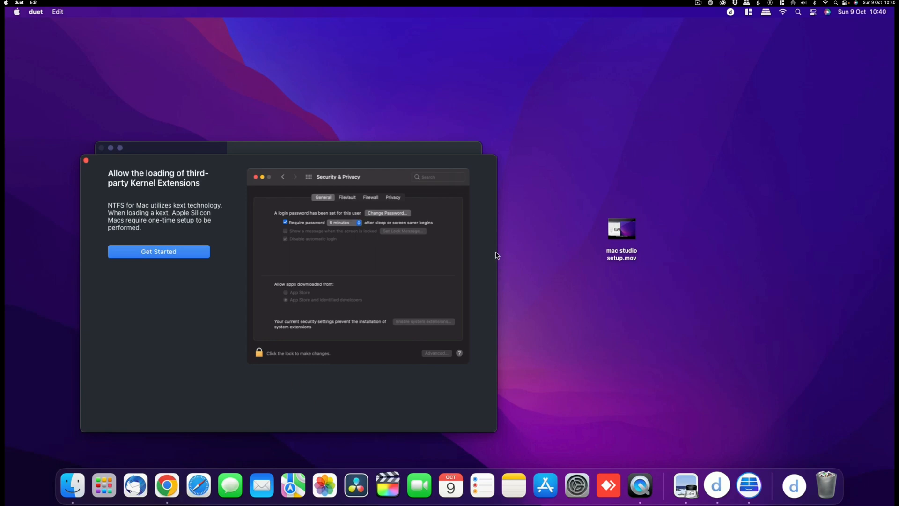
pyautogui.moveTo(533, 183)
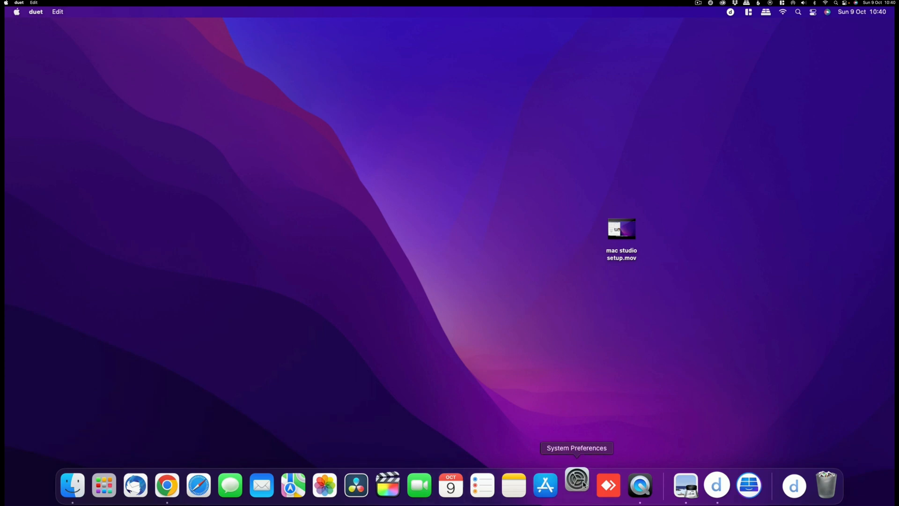
# In System Preferences > Displays, switch the Mac Studio's resolution to Scaled.
pyautogui.click(576, 485)
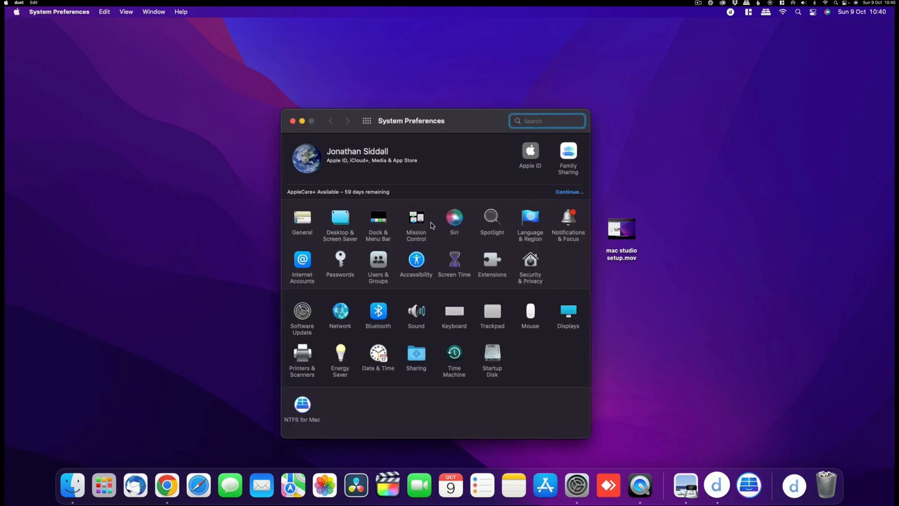
pyautogui.click(568, 310)
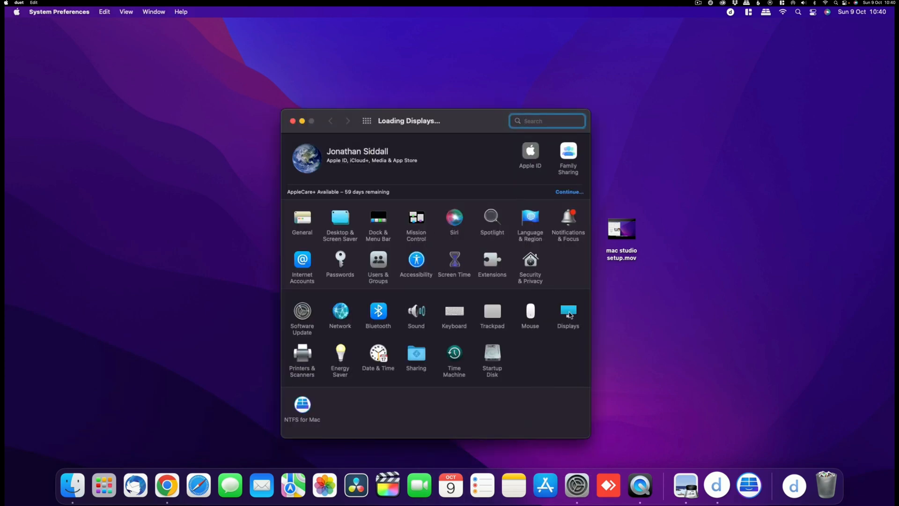
pyautogui.click(567, 311)
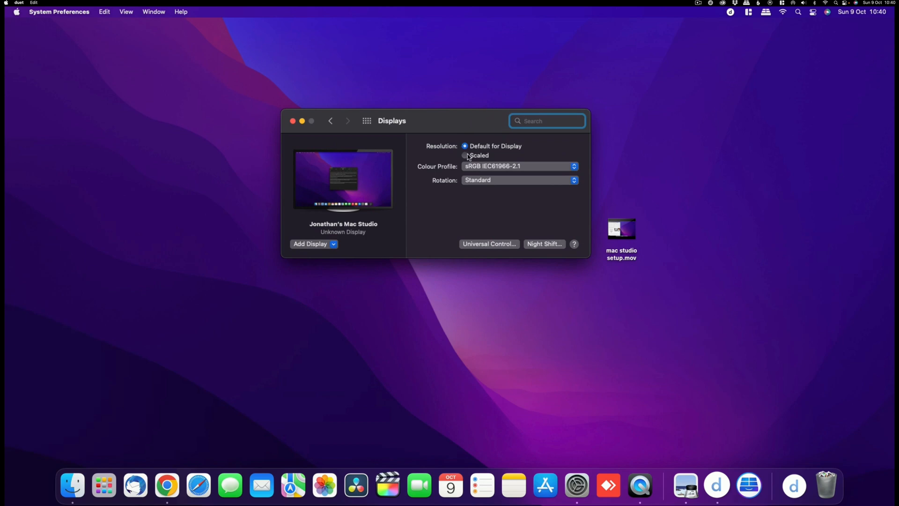
pyautogui.click(465, 155)
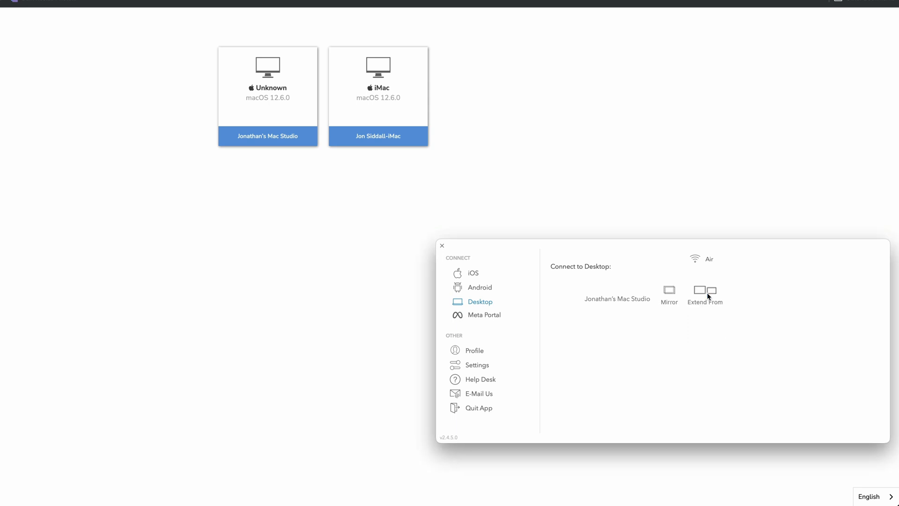
# Choose Extend From on the Mac Studio entry to use the iMac as its extended display.
pyautogui.click(712, 289)
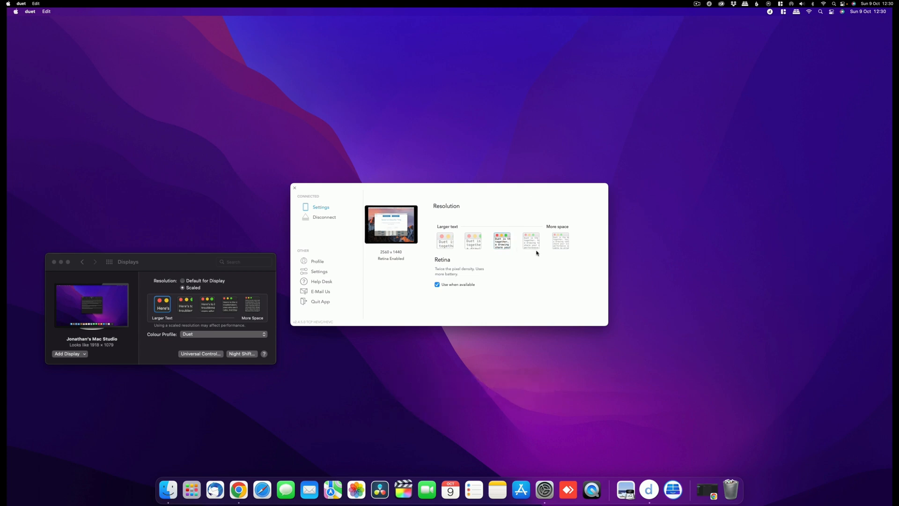
# Pick a More space resolution preset, raising the shared display from 2560 × 1440 to 3836 × 2157.
pyautogui.click(560, 239)
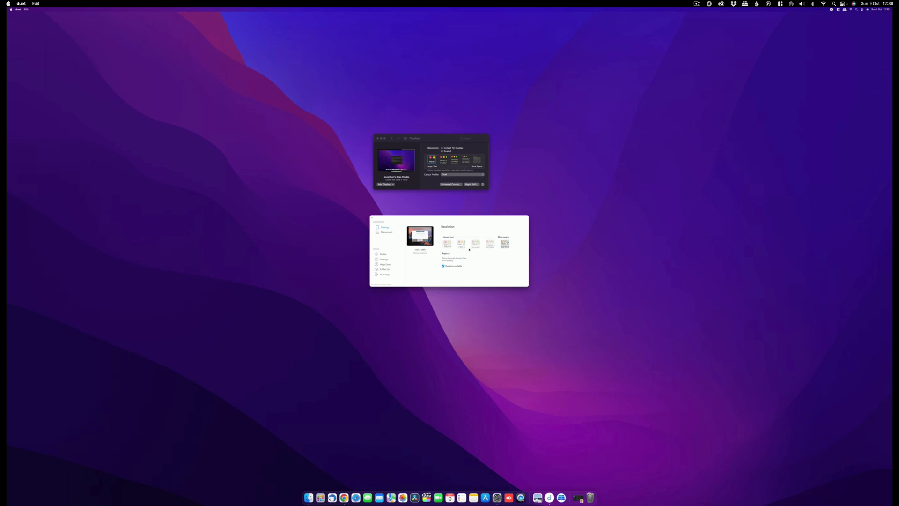
pyautogui.click(475, 244)
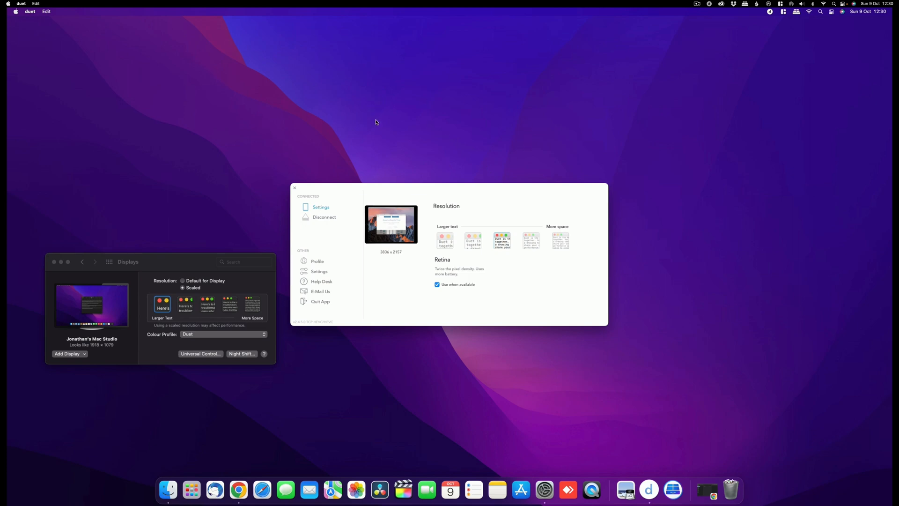
pyautogui.moveTo(230, 175)
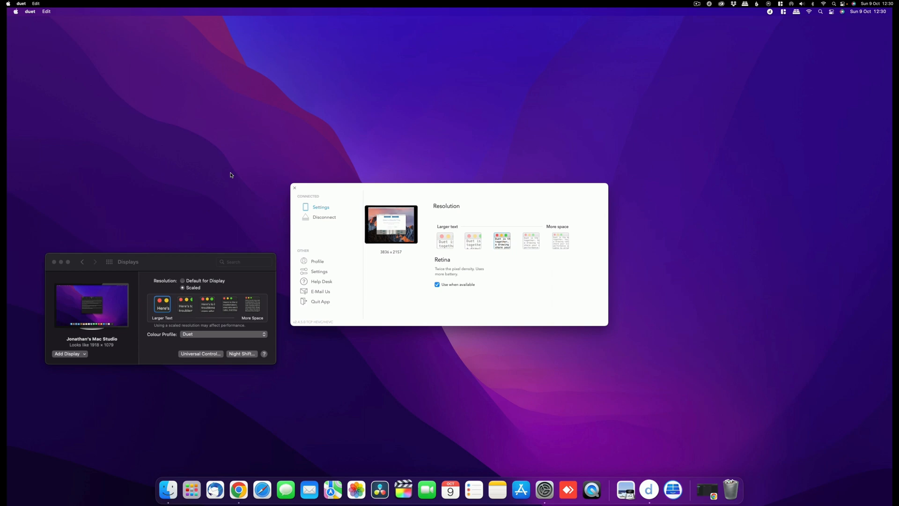
pyautogui.moveTo(598, 146)
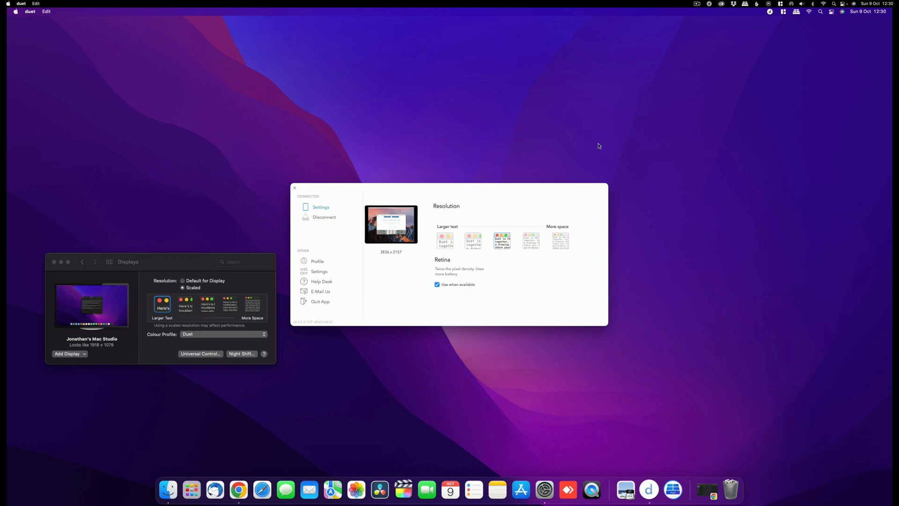